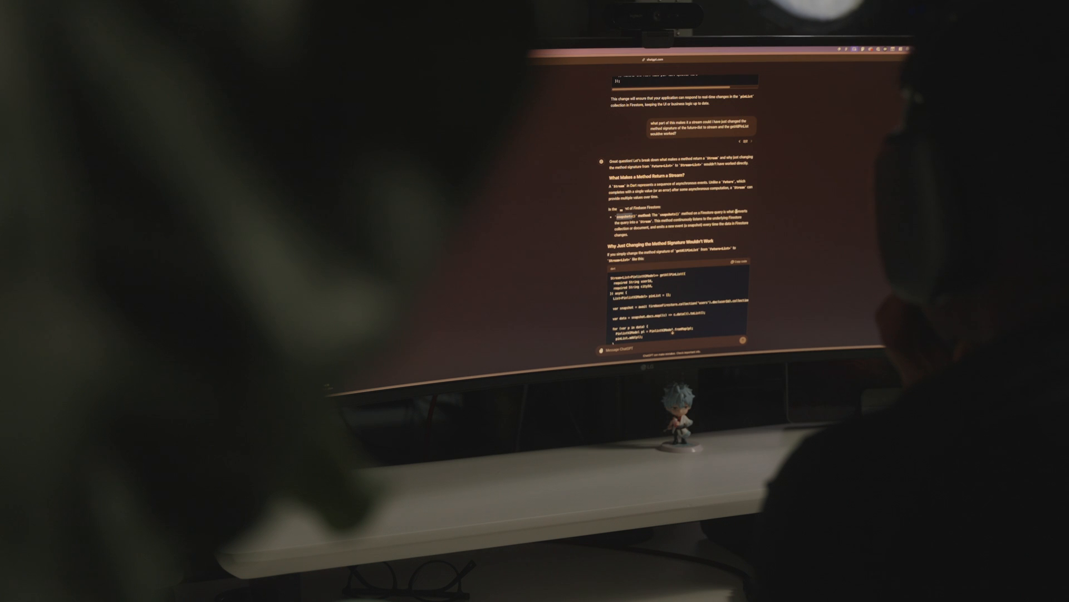
pyautogui.scroll(-3)
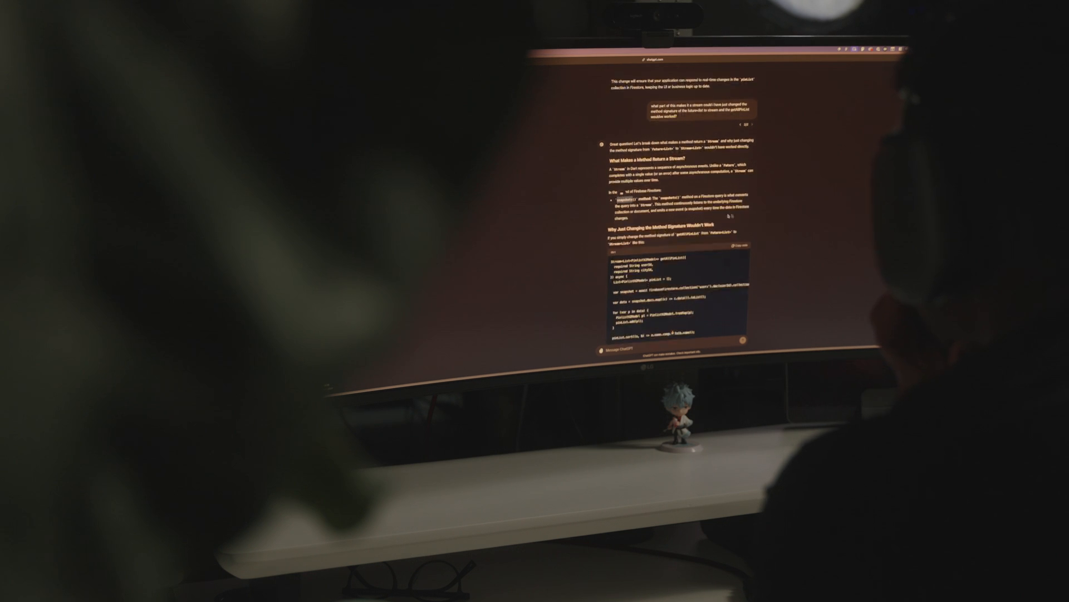